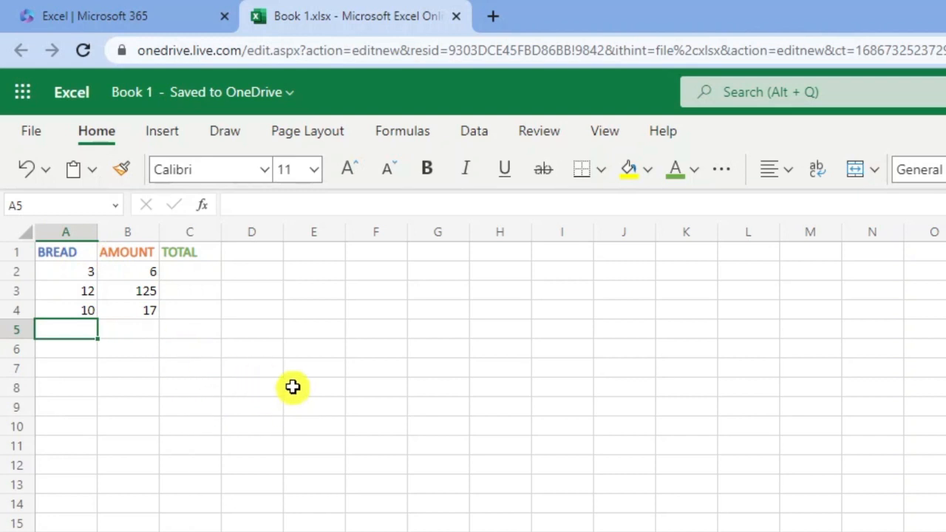
mouse_move(168, 262)
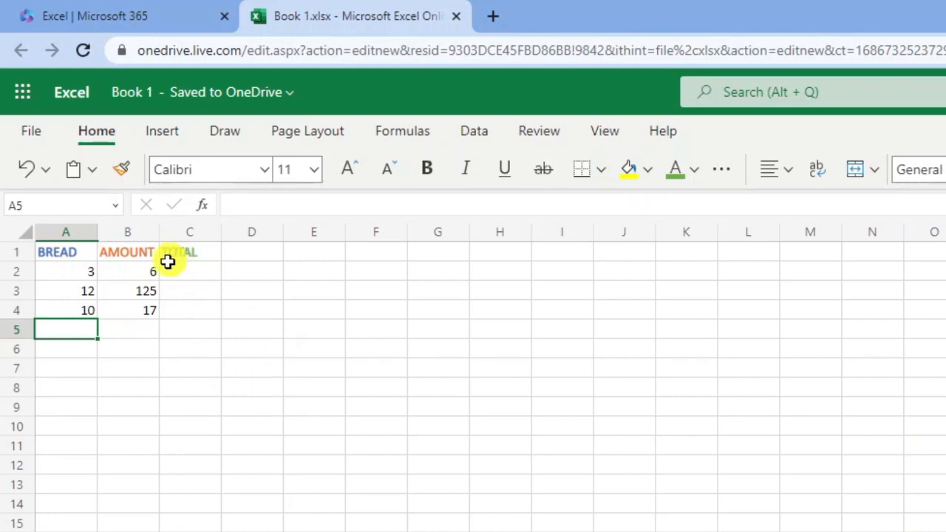
mouse_move(290, 314)
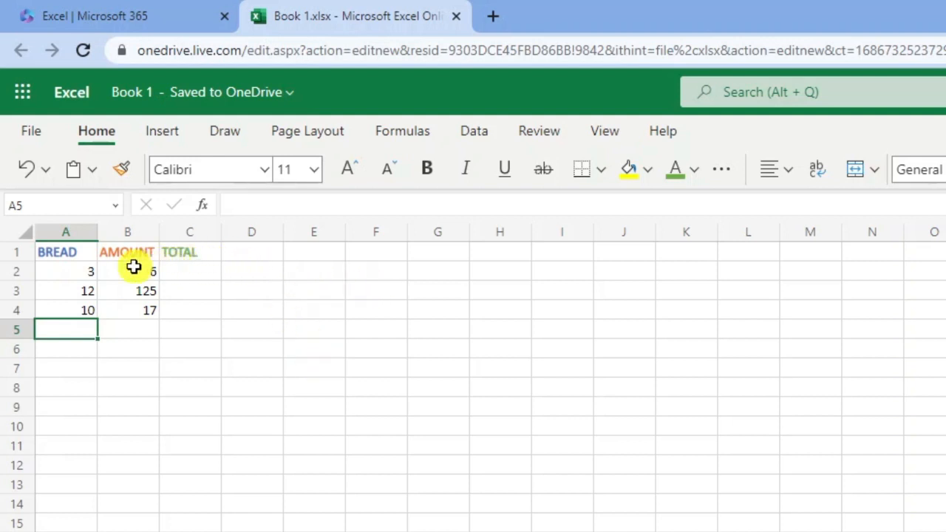
Select cell C2 under the TOTAL header and start editing it
click(189, 270)
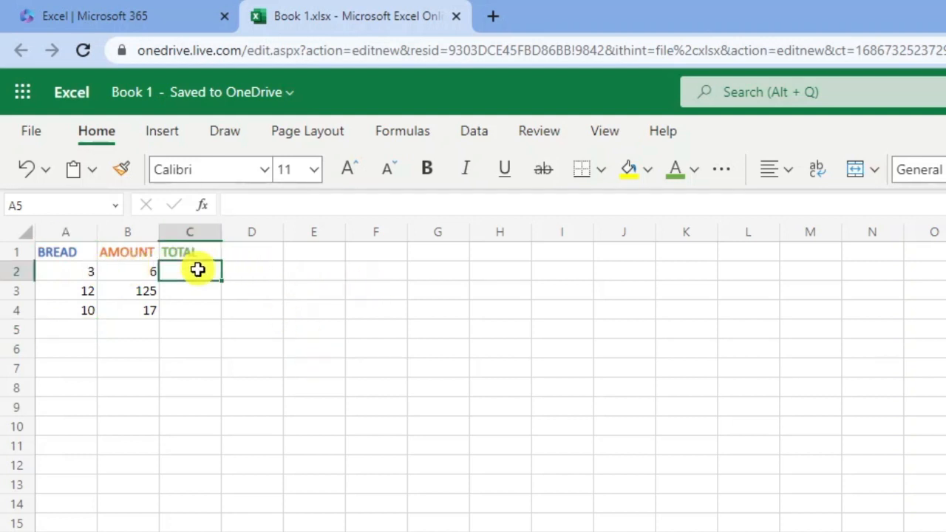
click(190, 271)
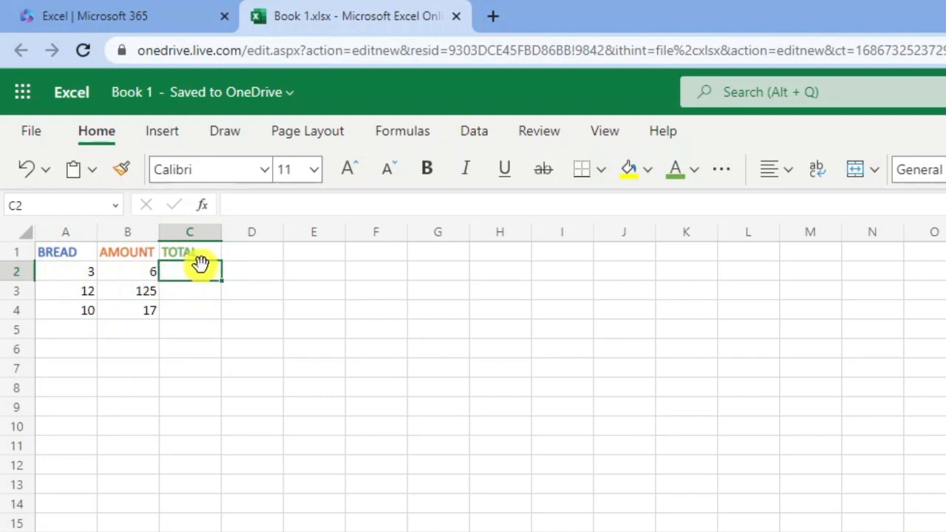
mouse_move(262, 277)
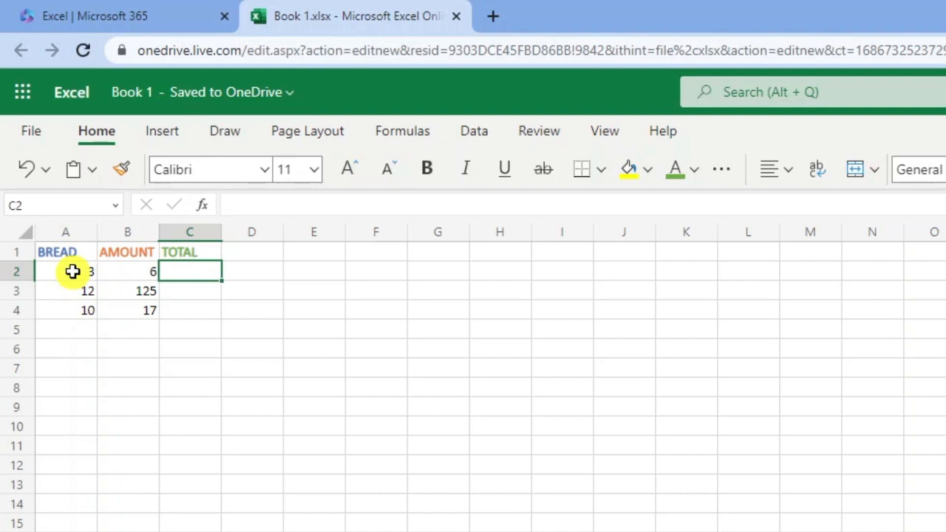
mouse_move(205, 273)
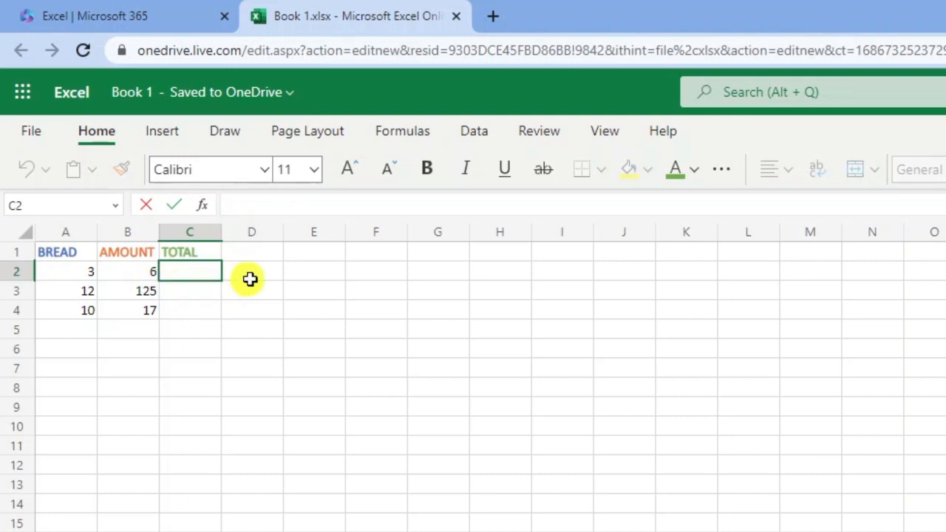
mouse_move(236, 244)
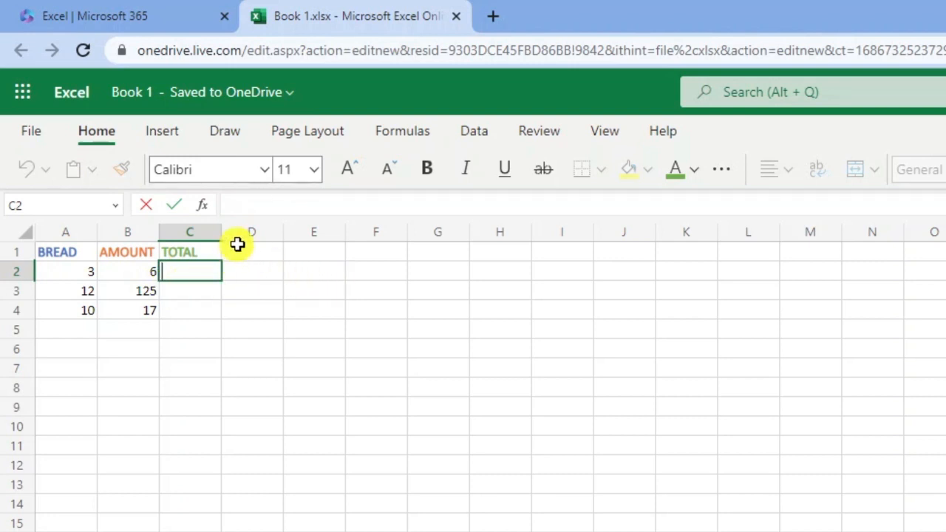
Build the formula =A2*B2 in cell C2 by referencing A2 and B2
text(=)
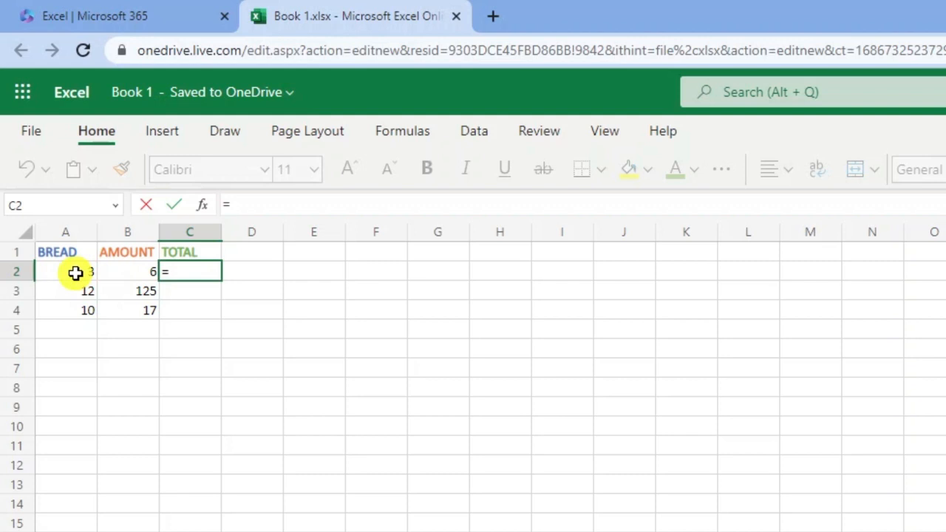
click(65, 272)
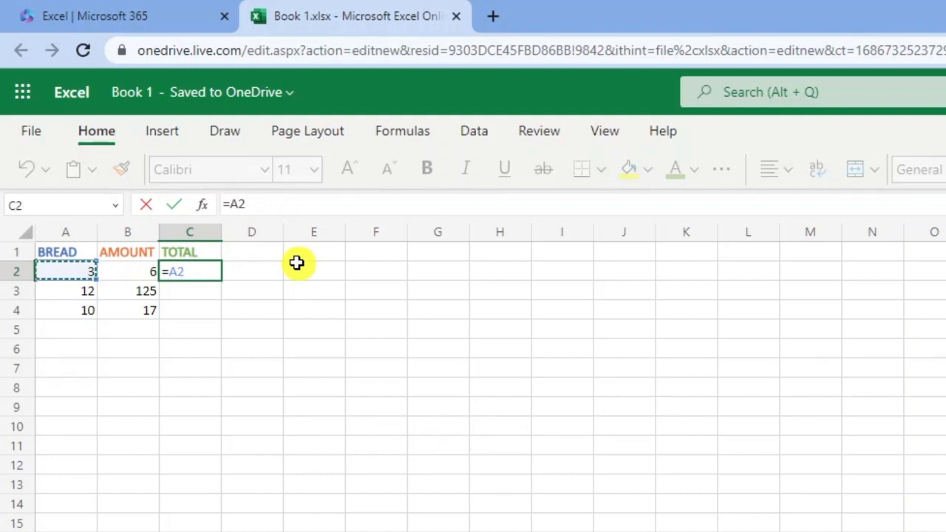
text(*)
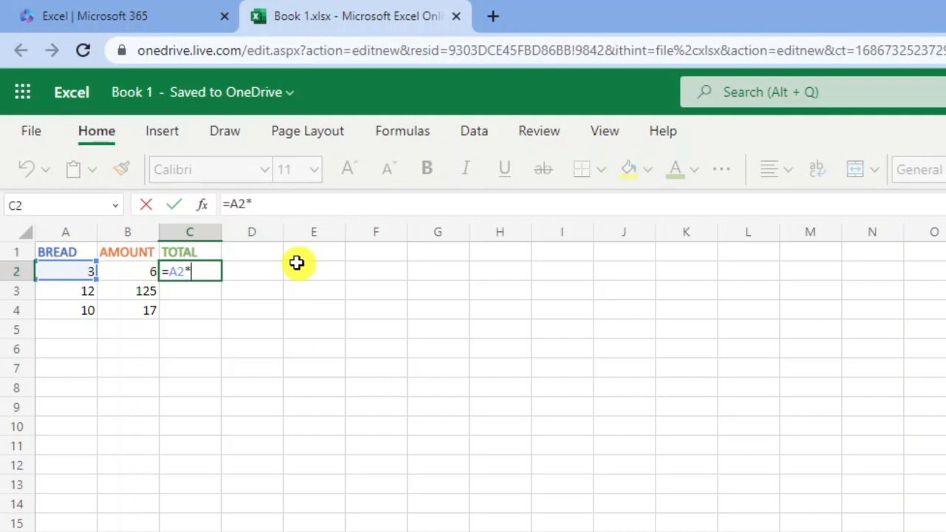
mouse_move(260, 259)
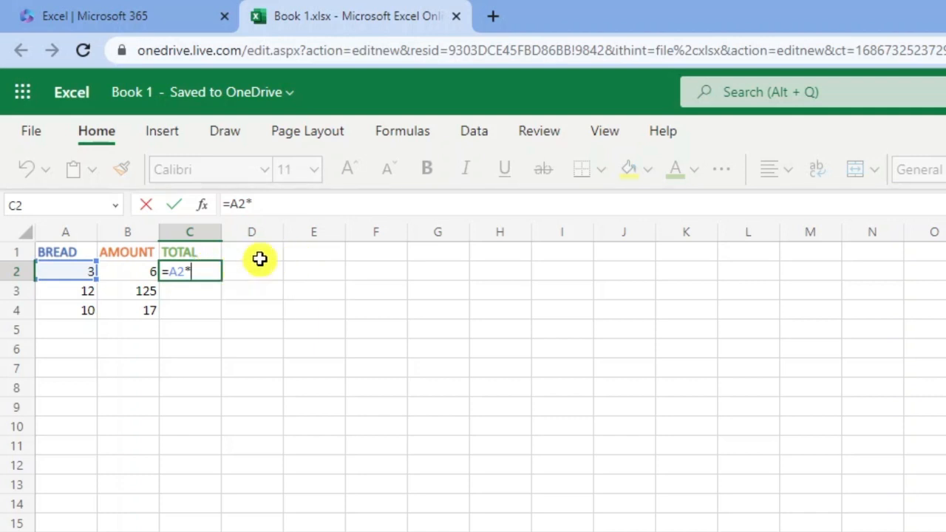
mouse_move(139, 271)
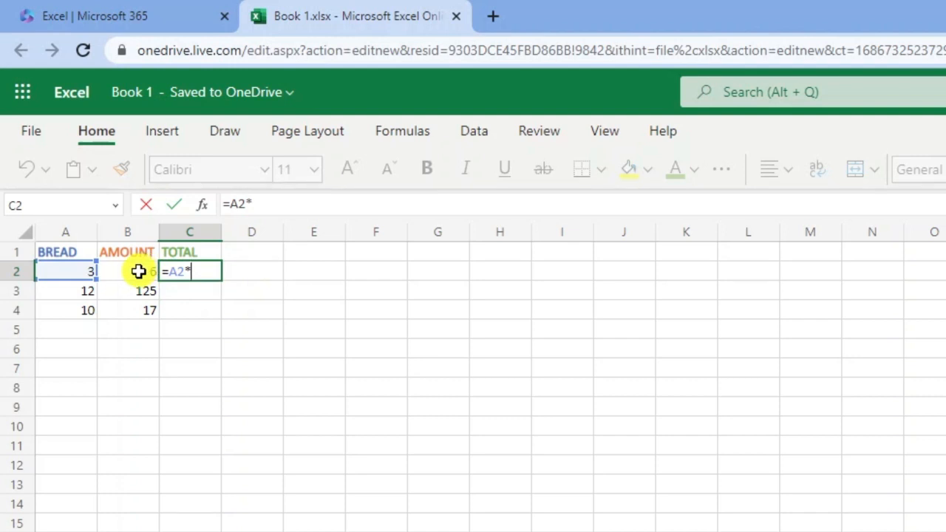
click(127, 272)
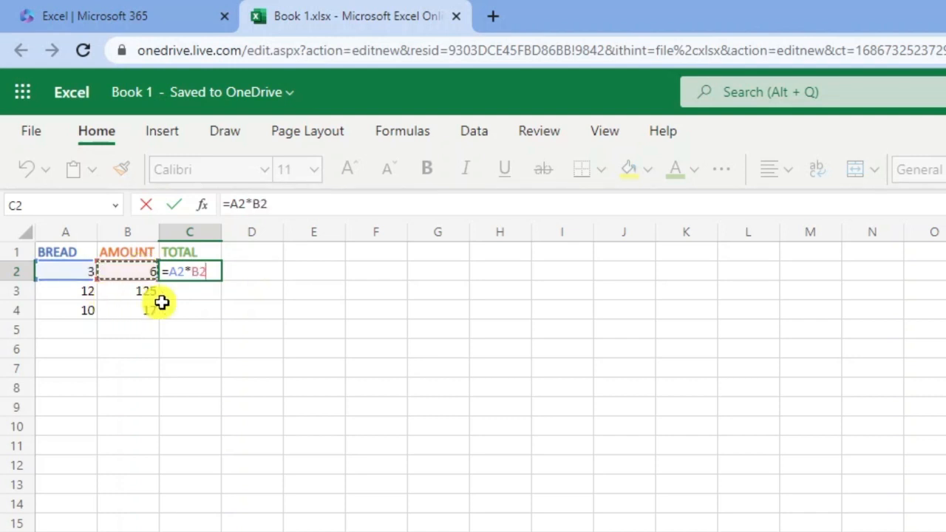
mouse_move(72, 275)
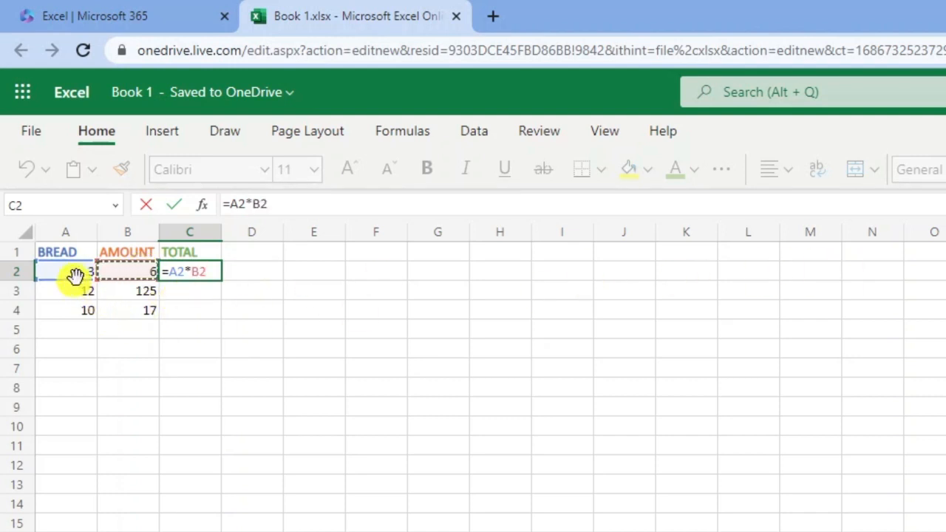
mouse_move(351, 266)
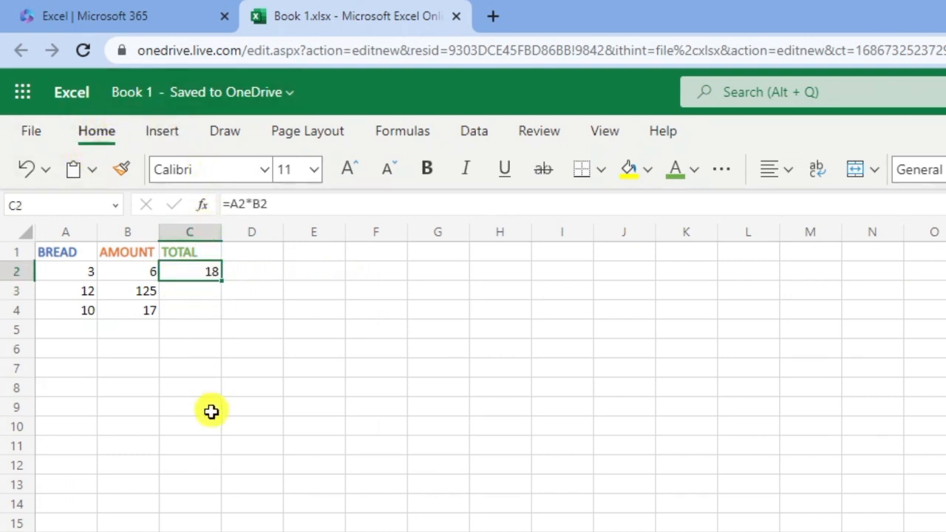
mouse_move(124, 348)
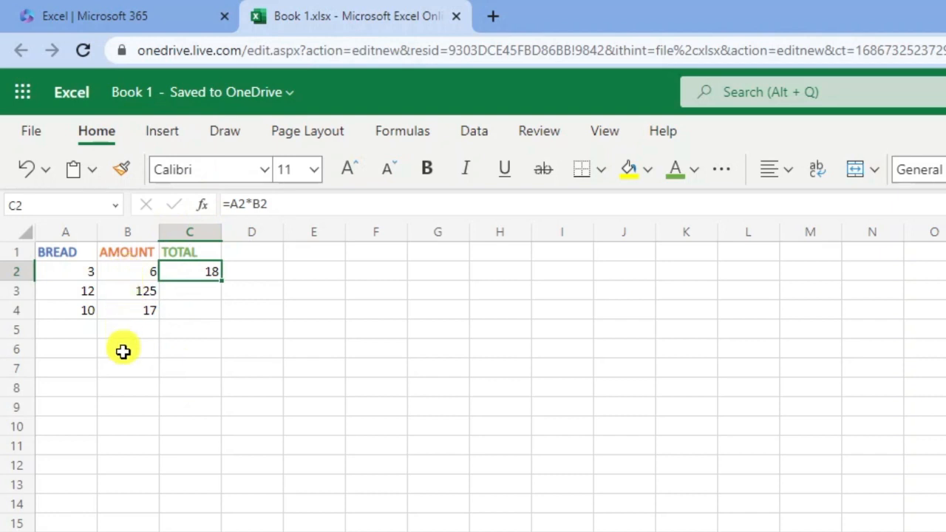
mouse_move(177, 322)
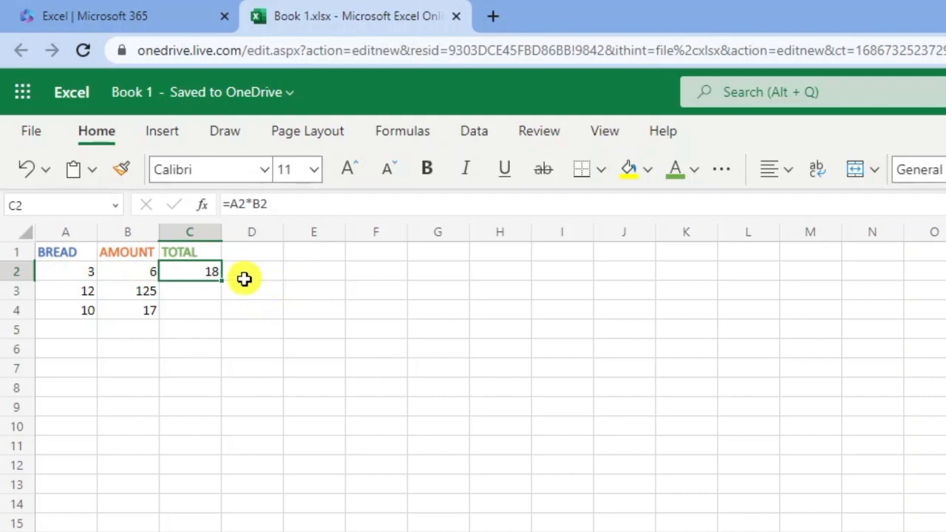
mouse_move(257, 290)
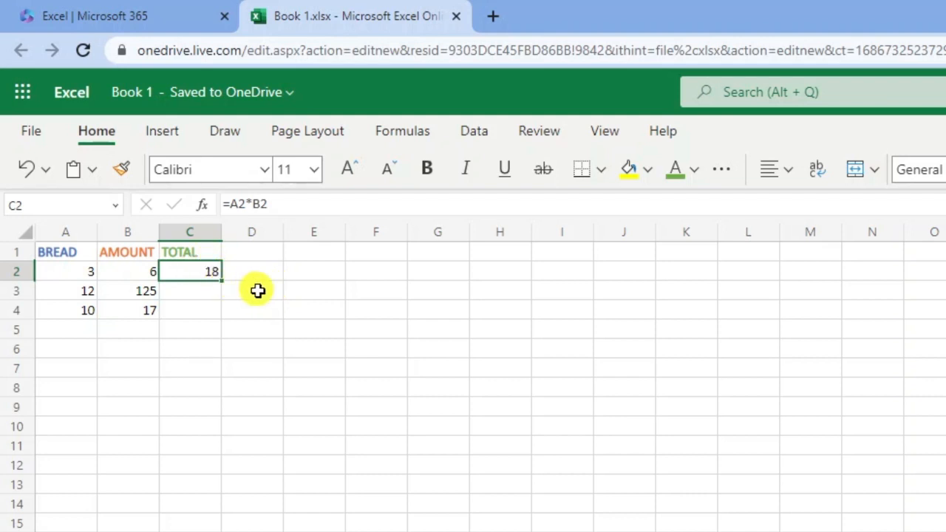
mouse_move(235, 292)
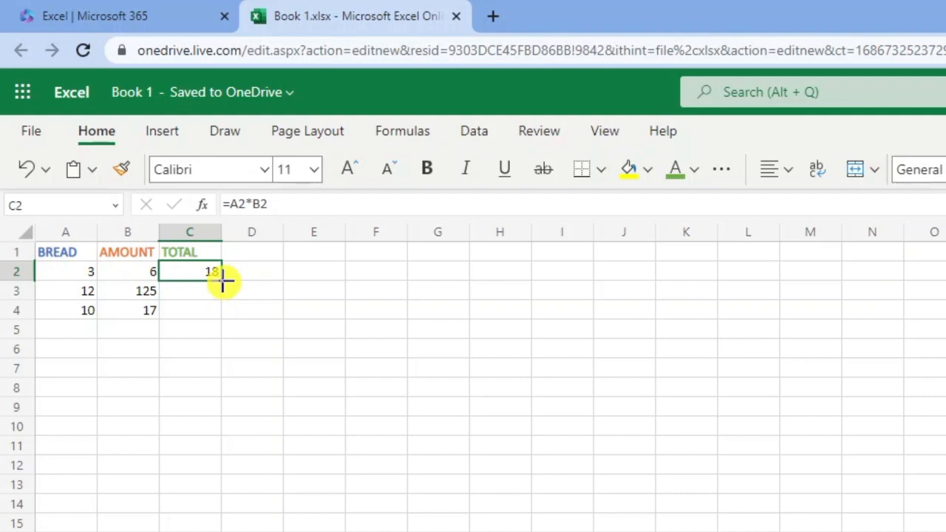
Drag C2's fill handle down to C4 to copy the multiplication formula
drag(189, 271, 189, 291)
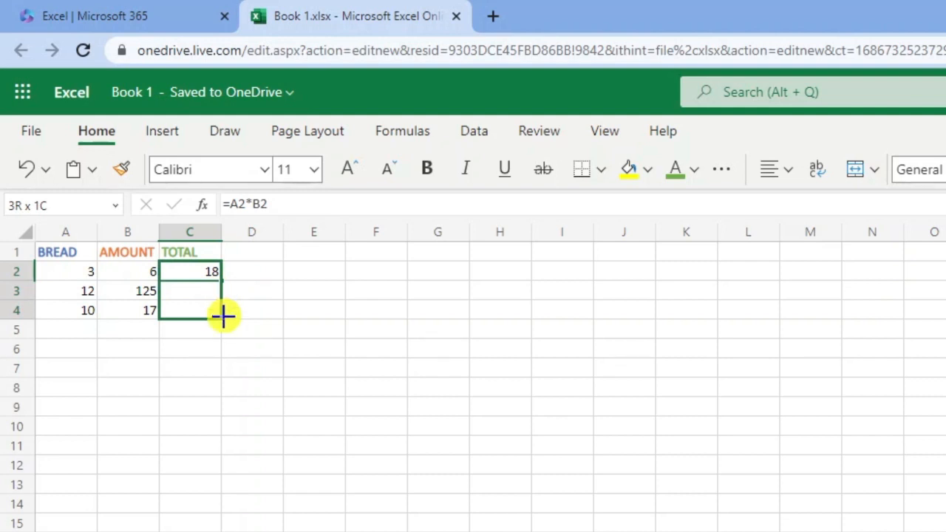
mouse_move(222, 316)
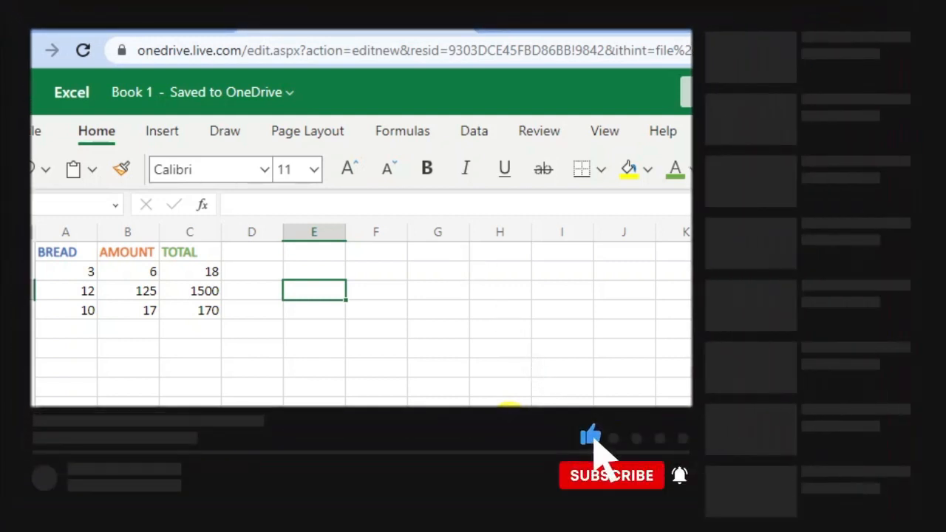
click(612, 476)
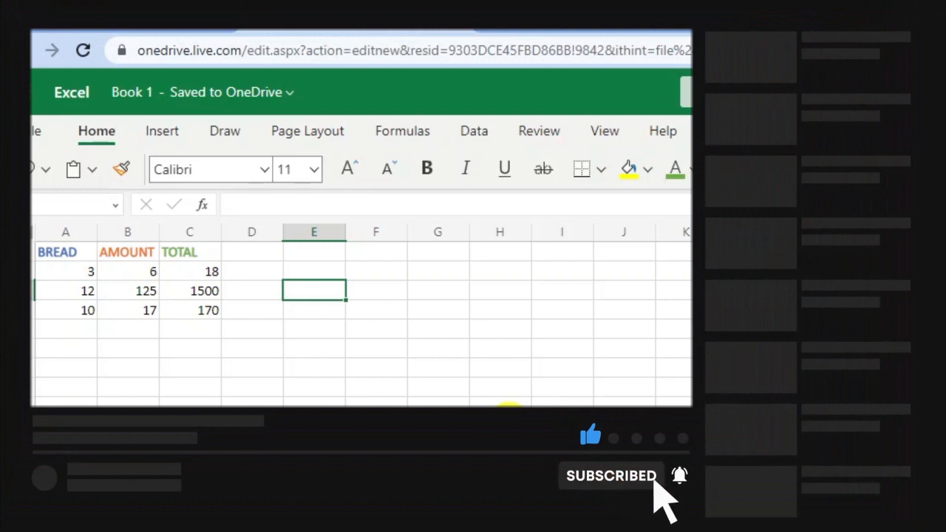